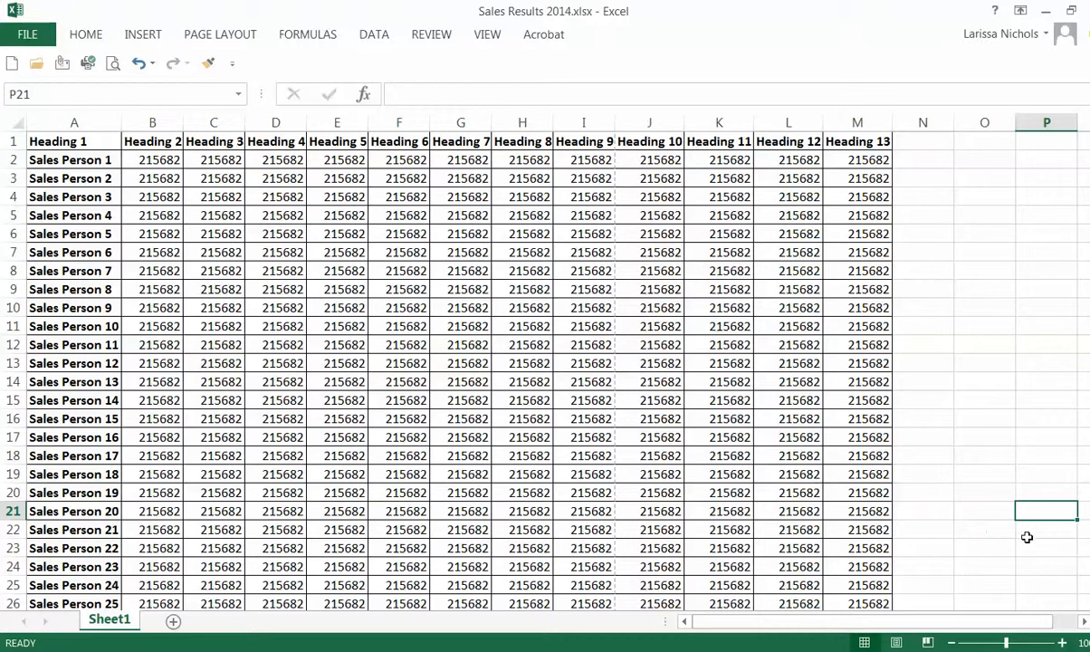
pyautogui.moveTo(113, 63)
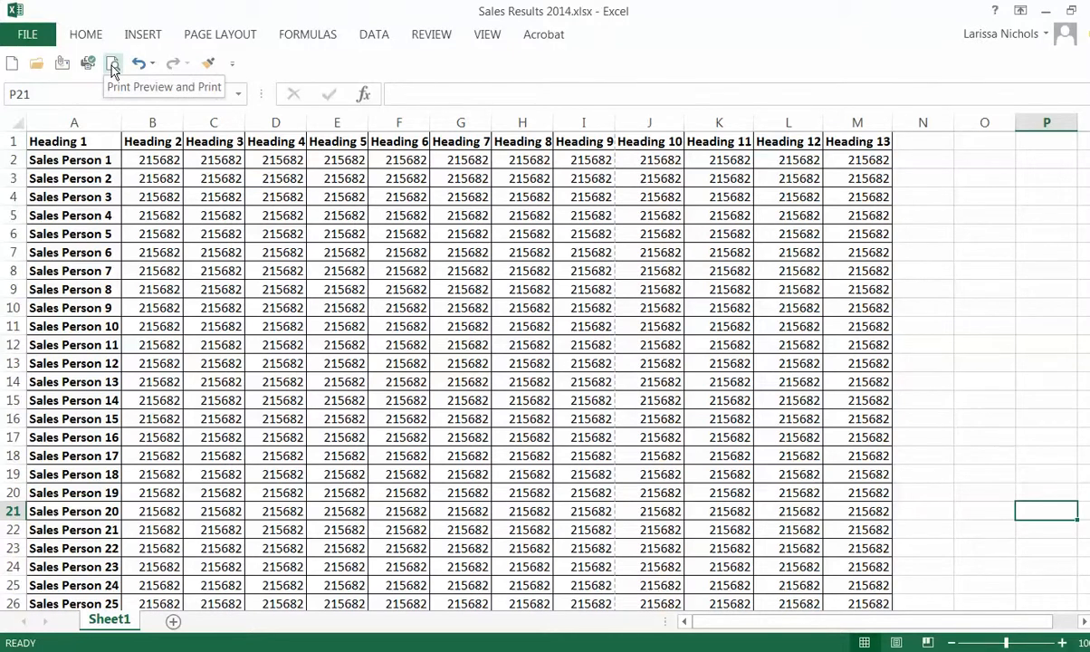
# Preview the sales sheet in print preview and page through to page 4 of 4
pyautogui.click(113, 62)
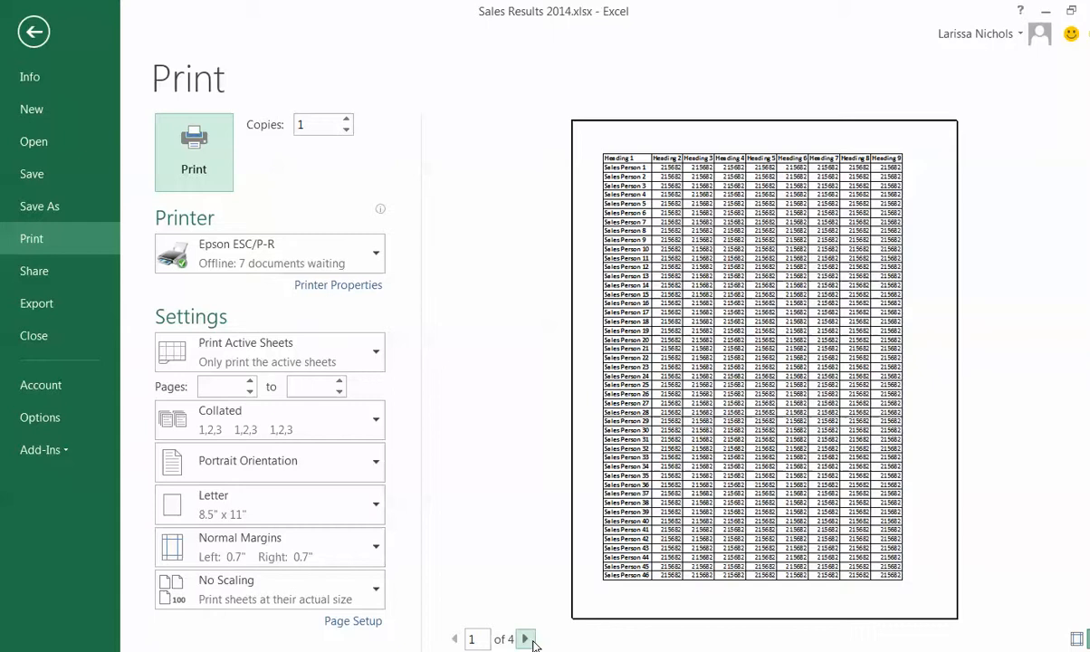
pyautogui.click(526, 639)
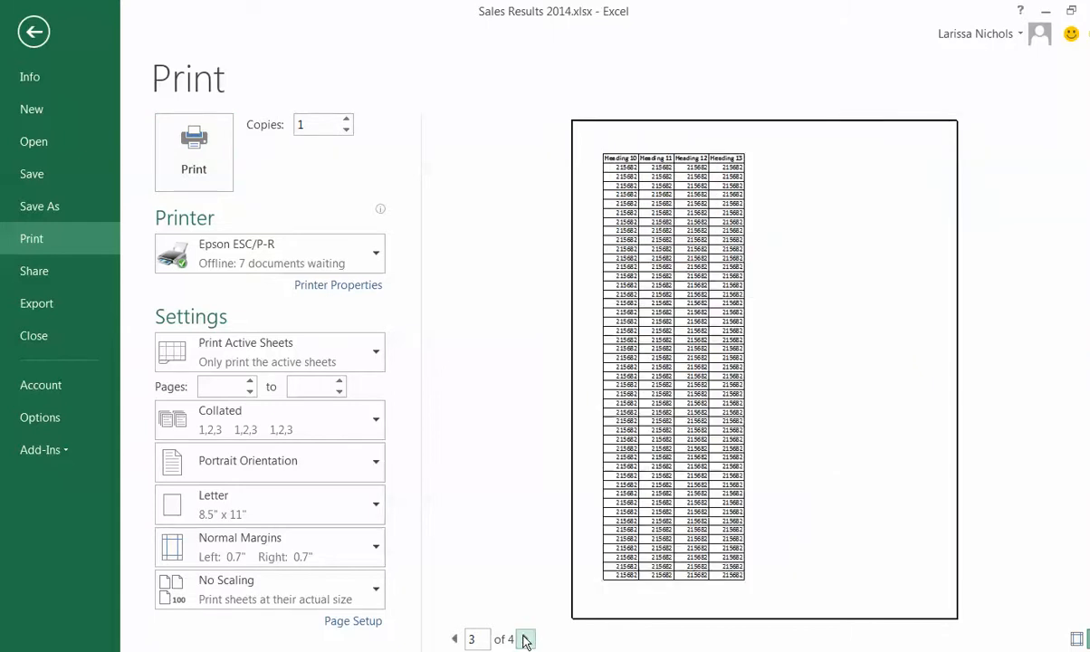
pyautogui.click(526, 639)
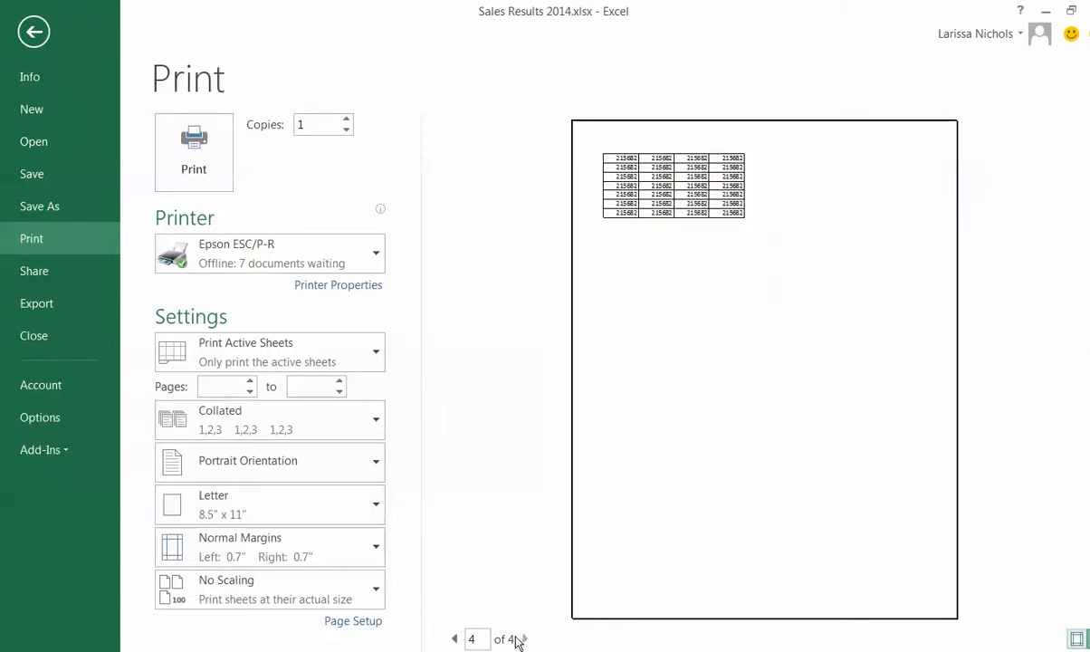
pyautogui.moveTo(531, 579)
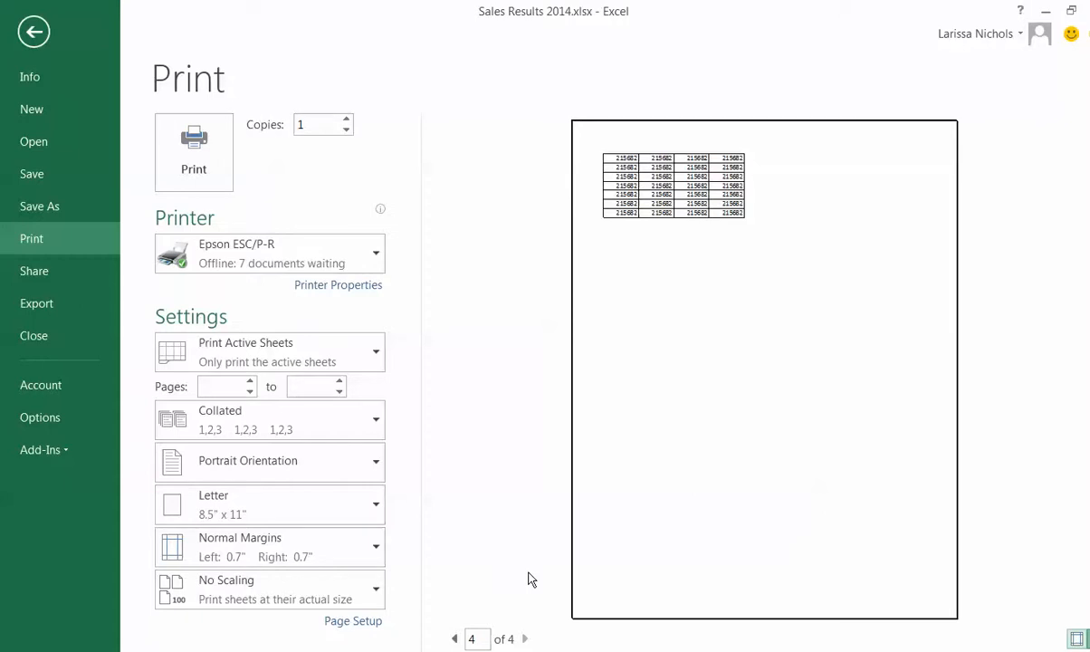
pyautogui.moveTo(253, 589)
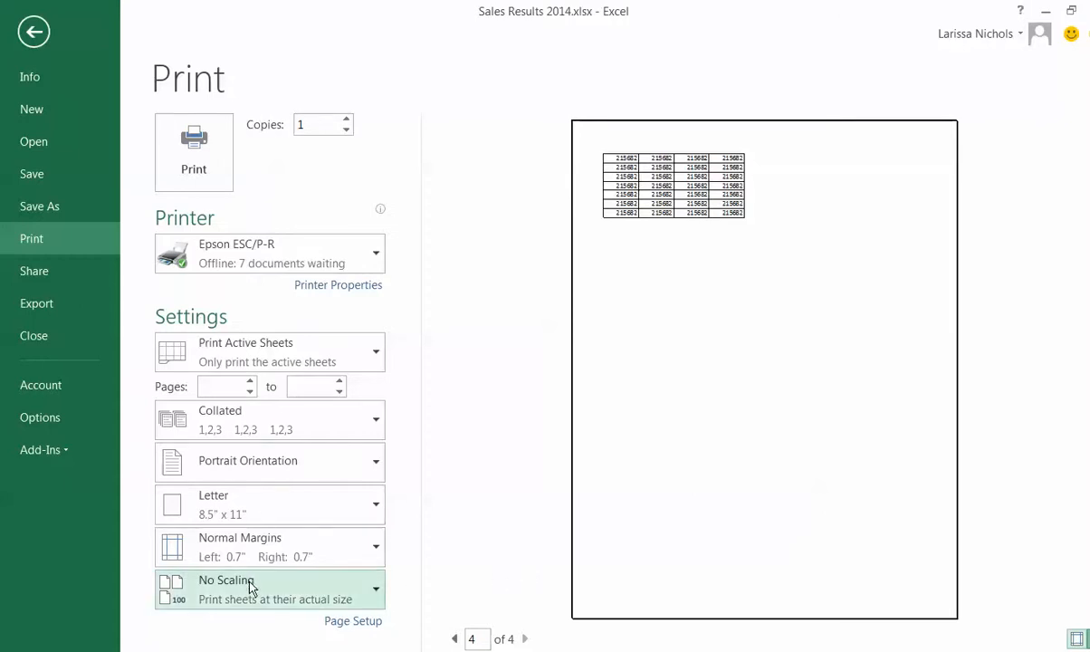
pyautogui.moveTo(288, 600)
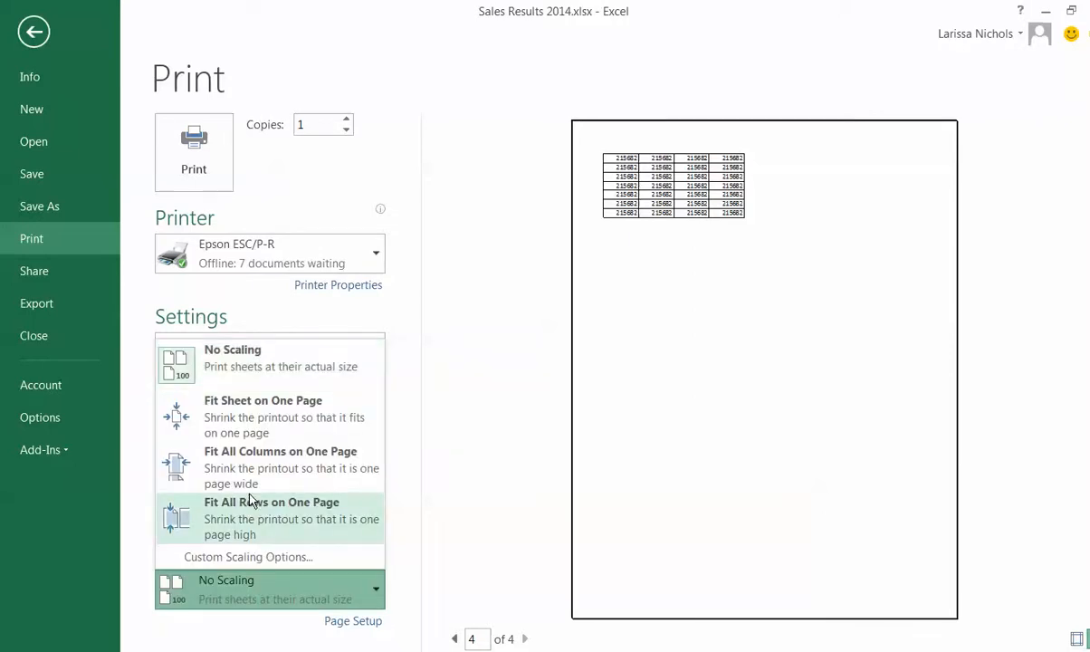
# Switch the scaling from No Scaling to Fit Sheet on One Page
pyautogui.click(262, 415)
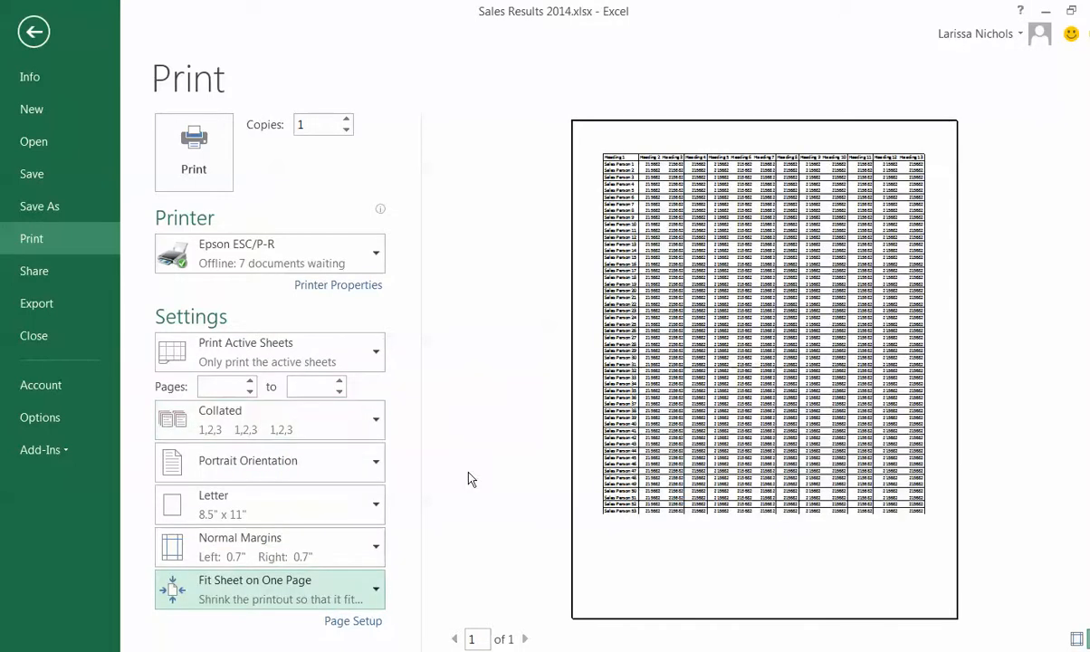
pyautogui.moveTo(502, 494)
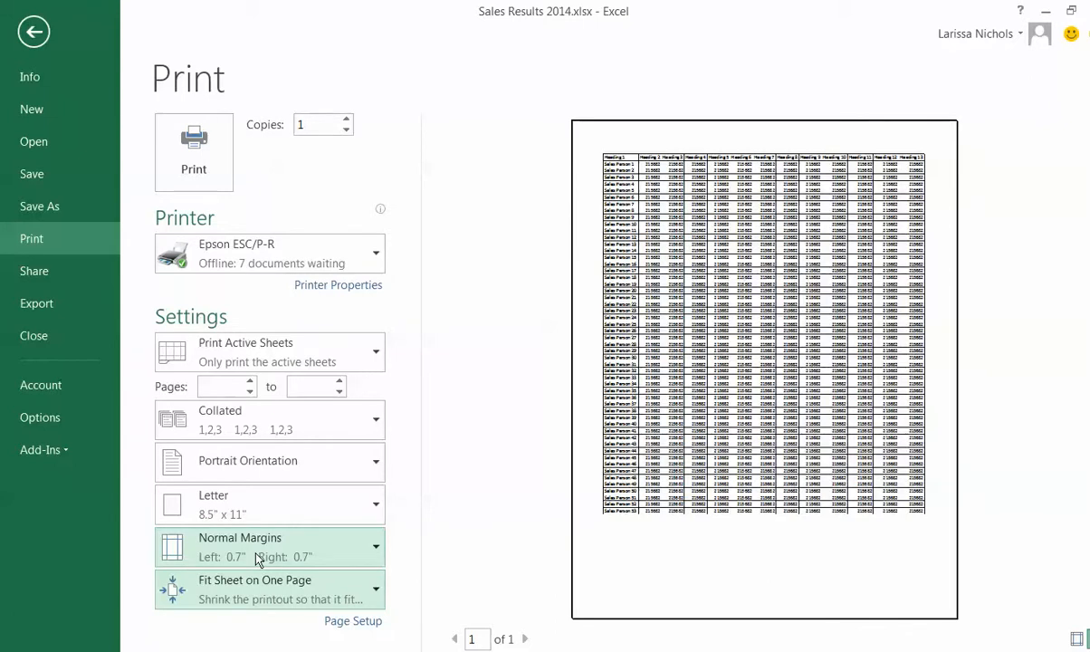
# Change the margins from Normal to the Narrow preset with 0.25" sides
pyautogui.click(375, 546)
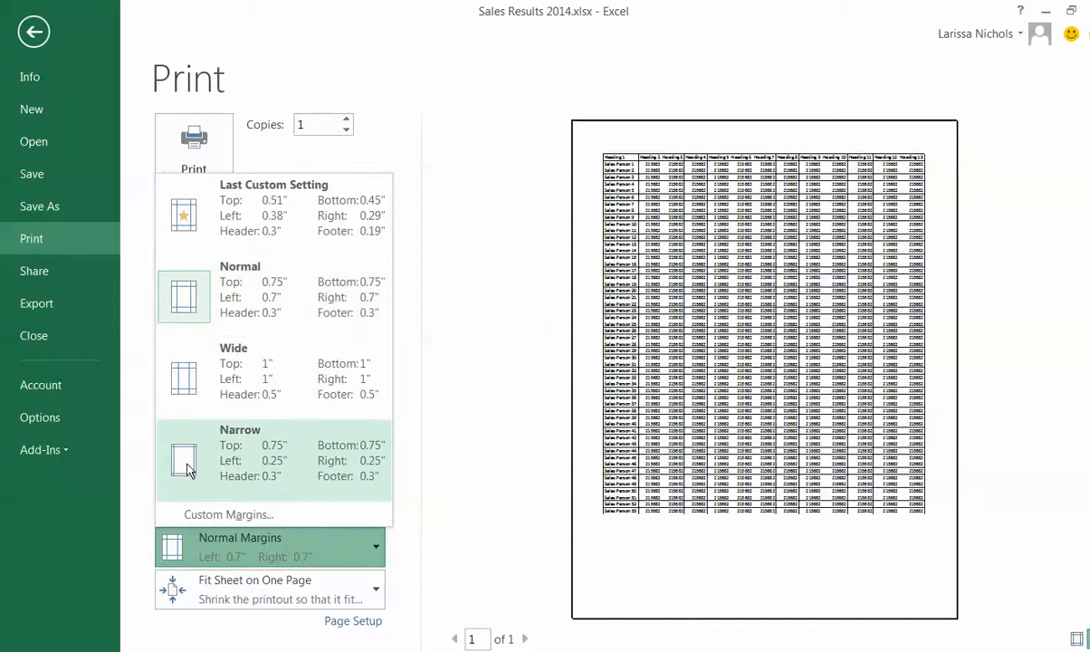
pyautogui.click(240, 453)
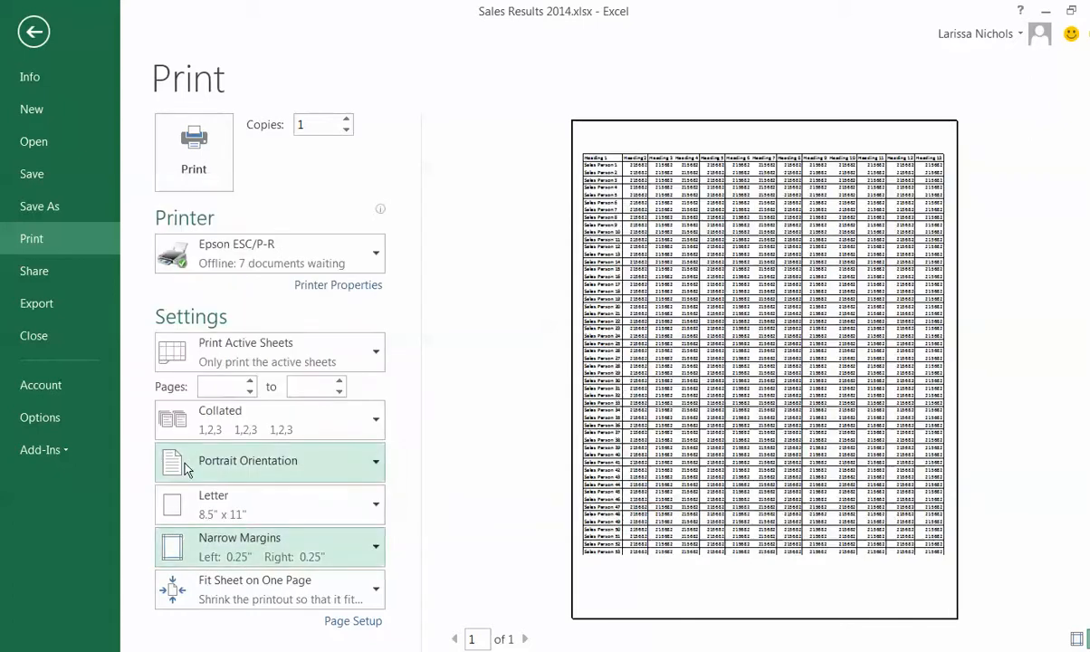
pyautogui.moveTo(452, 511)
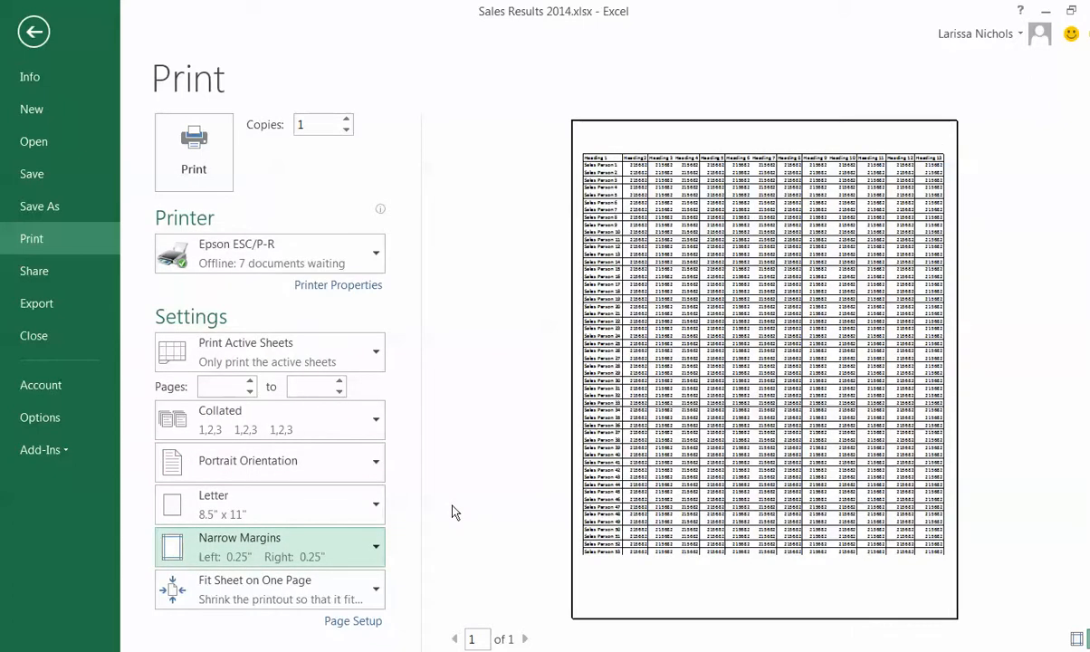